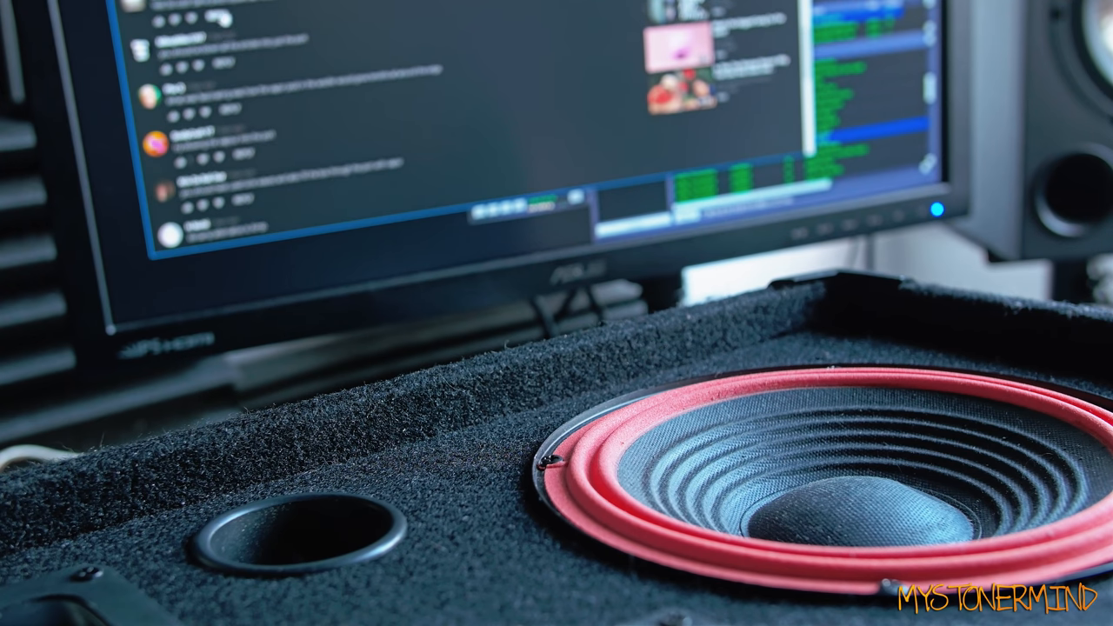
pyautogui.scroll(-3)
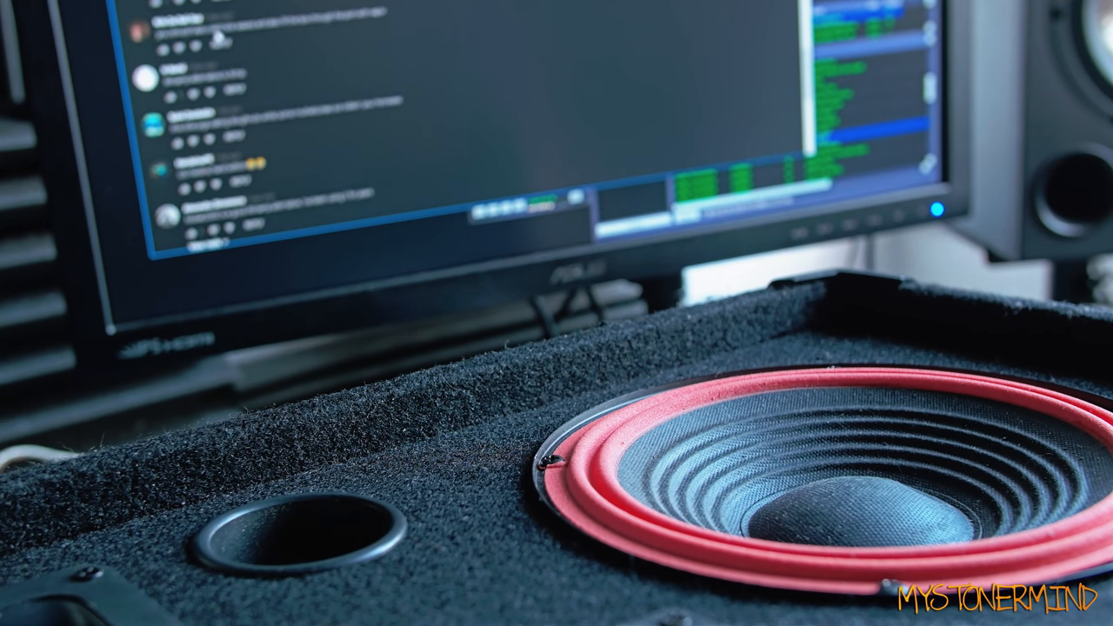